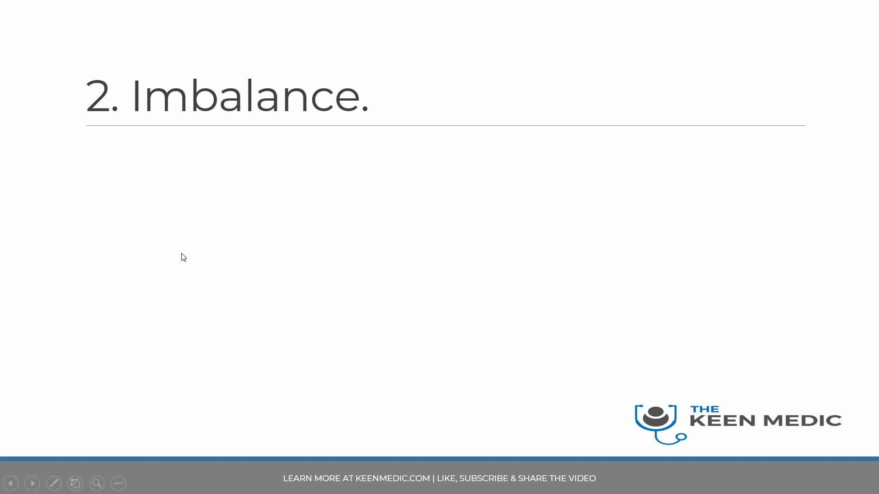
mouse_move(571, 5)
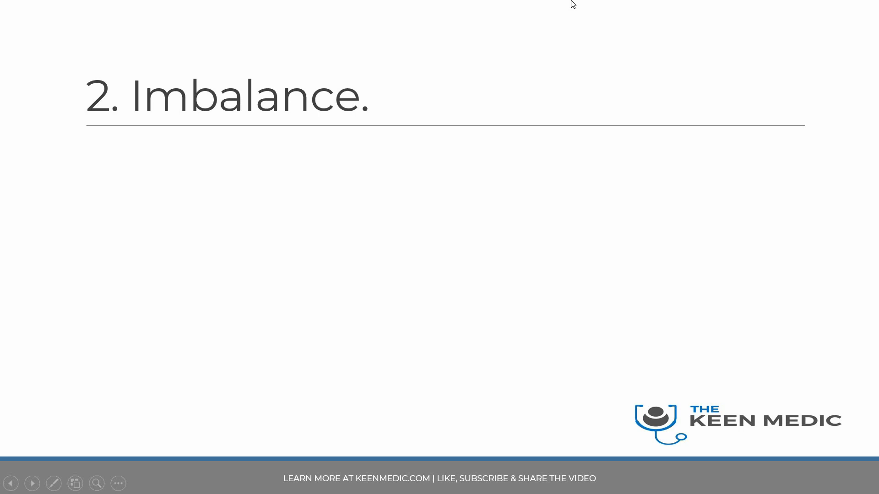
mouse_move(689, 5)
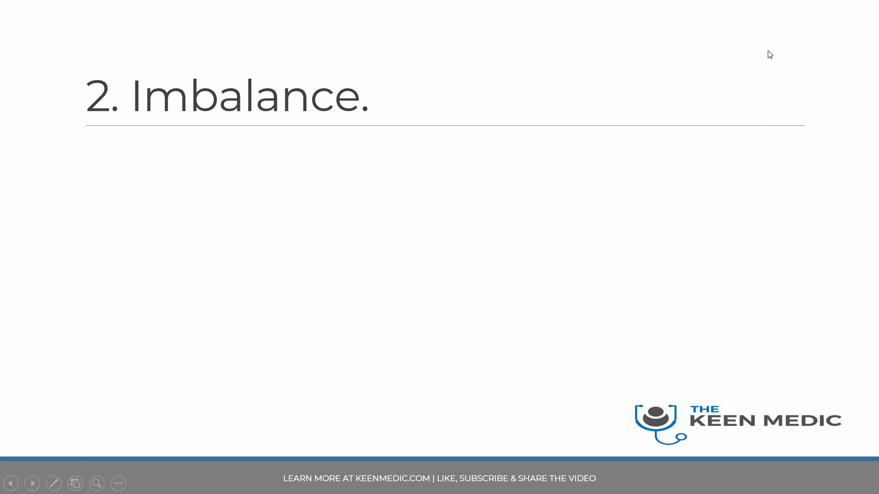
mouse_move(536, 94)
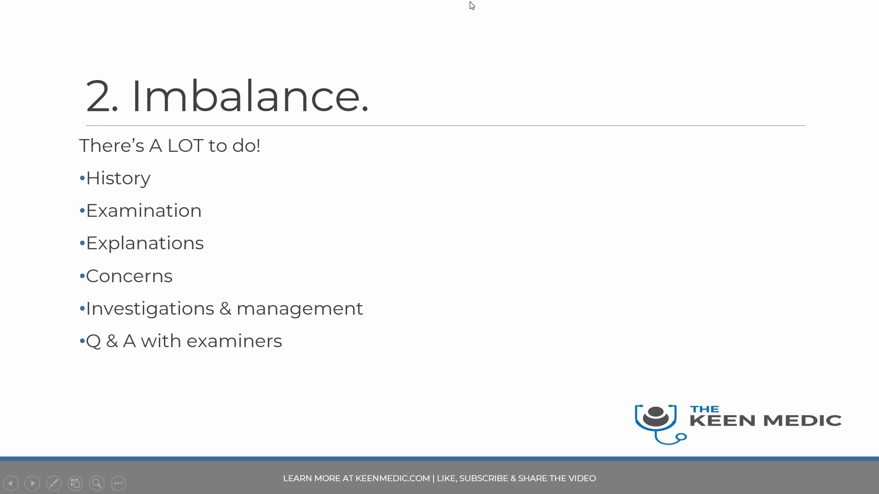
mouse_move(798, 88)
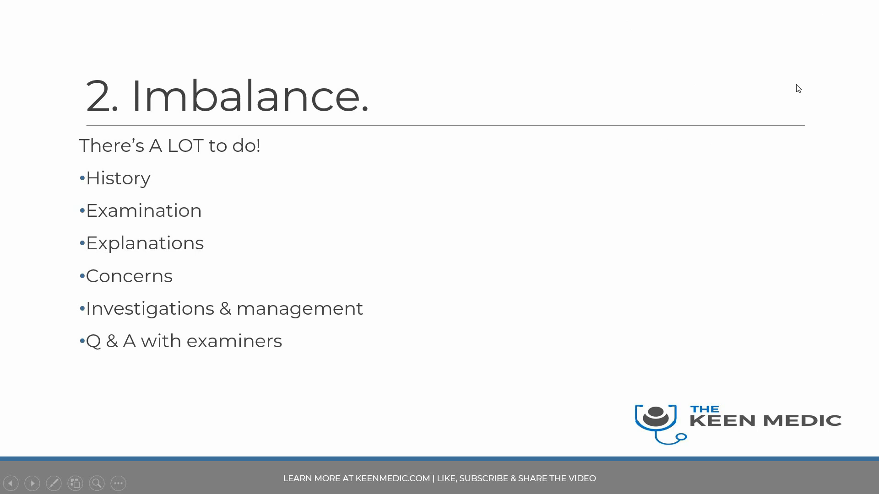
mouse_move(768, 94)
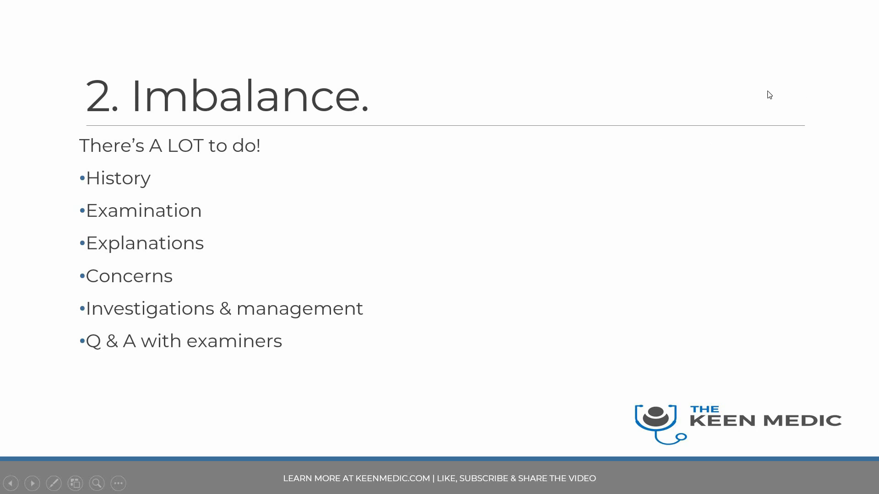
mouse_move(259, 203)
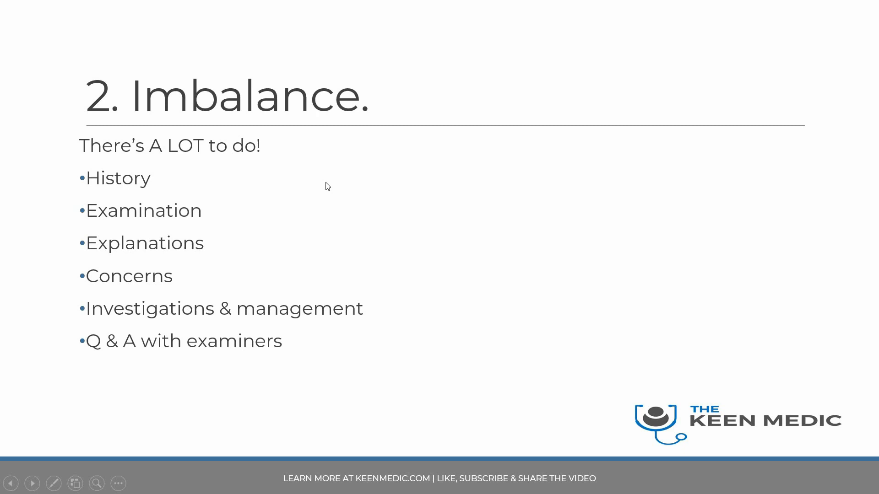
mouse_move(214, 210)
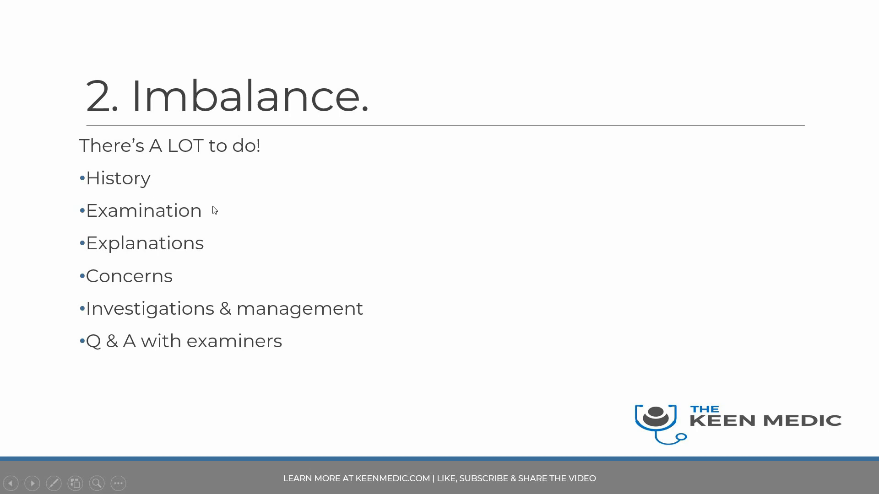
mouse_move(235, 284)
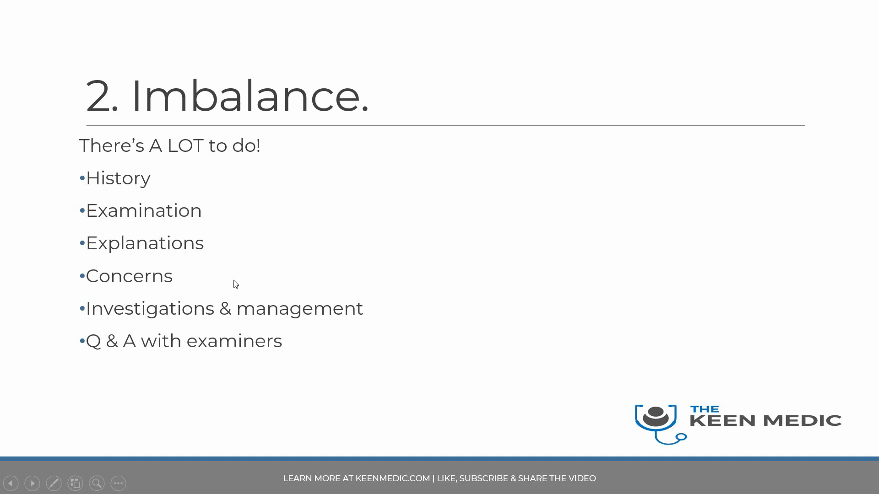
mouse_move(267, 277)
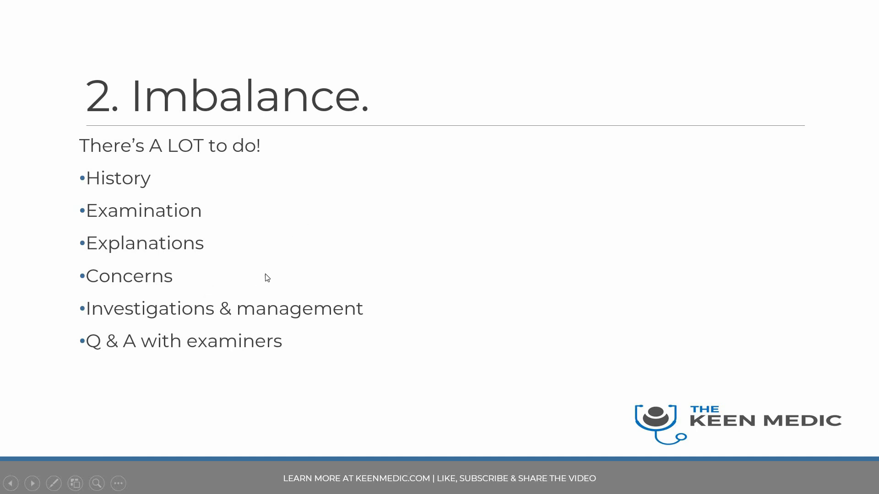
mouse_move(442, 335)
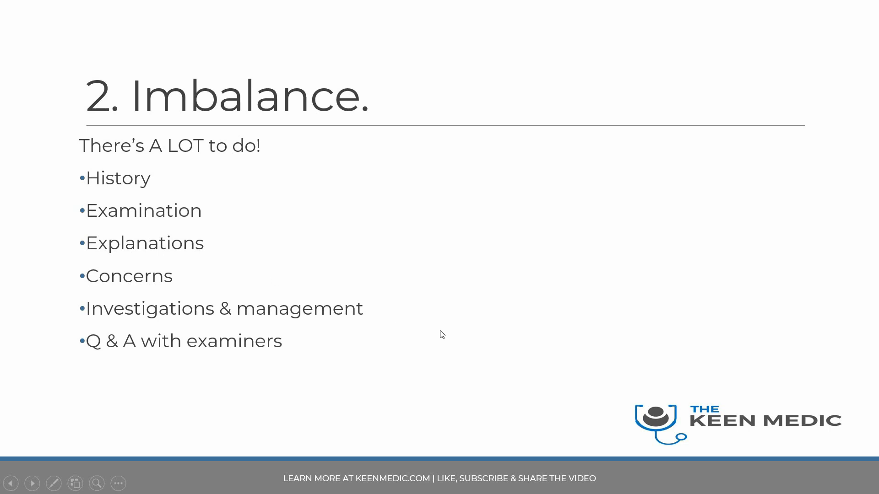
mouse_move(378, 365)
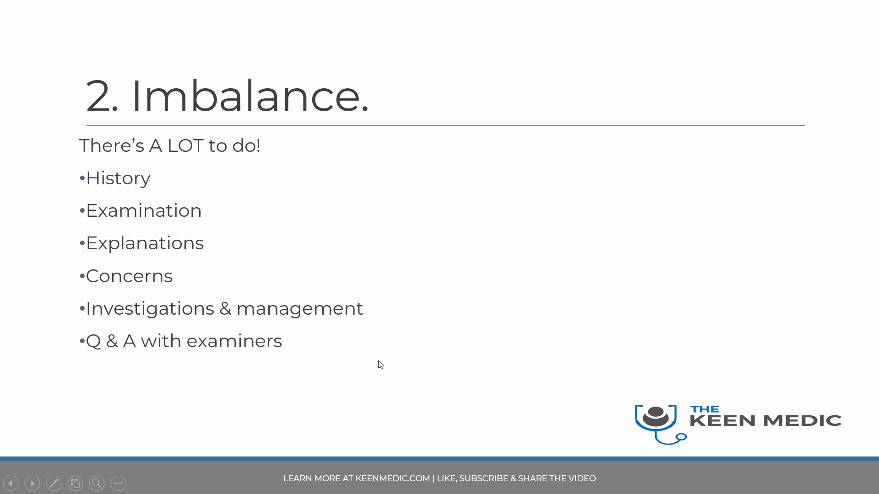